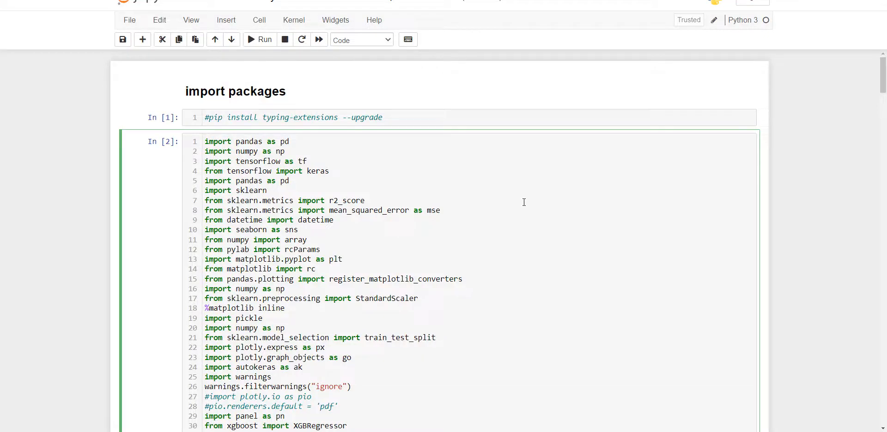
Scroll past the import cell to the XGBoost evolution image and the load data heading
left_click(267, 190)
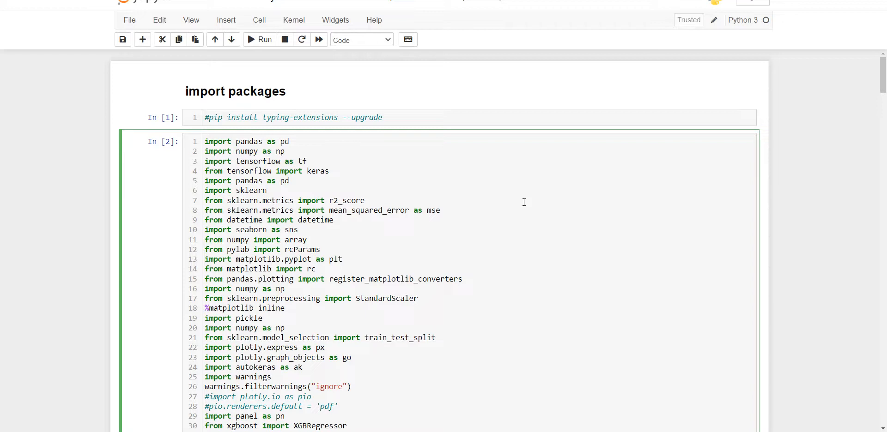
left_click(267, 190)
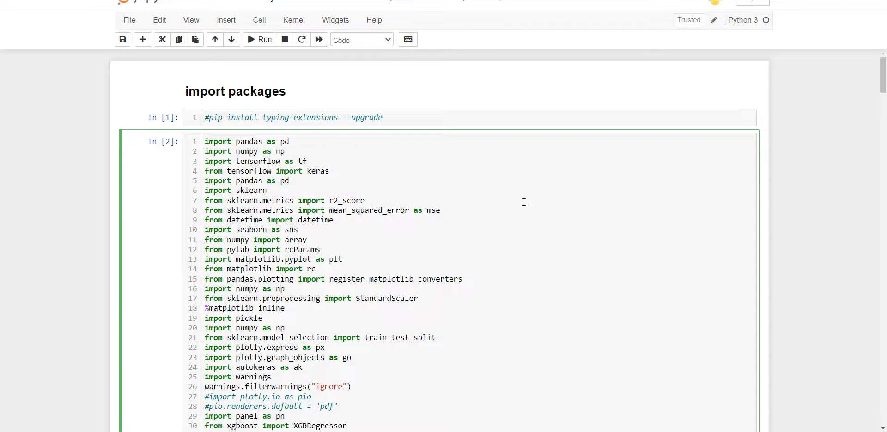
left_click(268, 190)
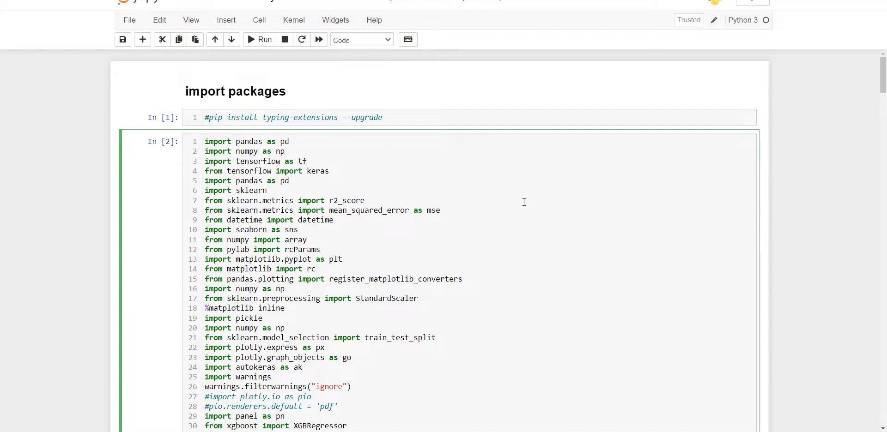
scroll("down", 3)
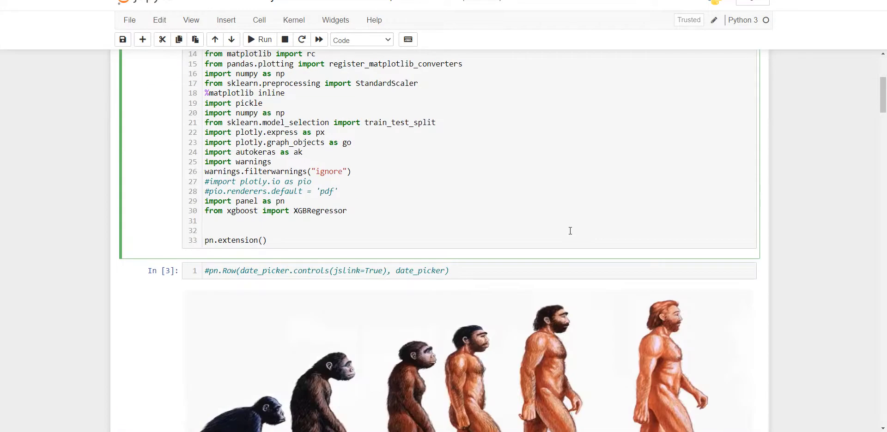
scroll("down", 3)
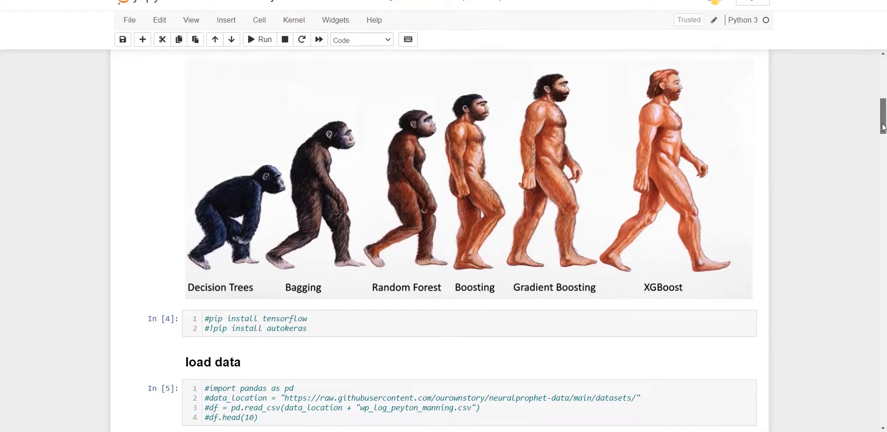
scroll("down", 3)
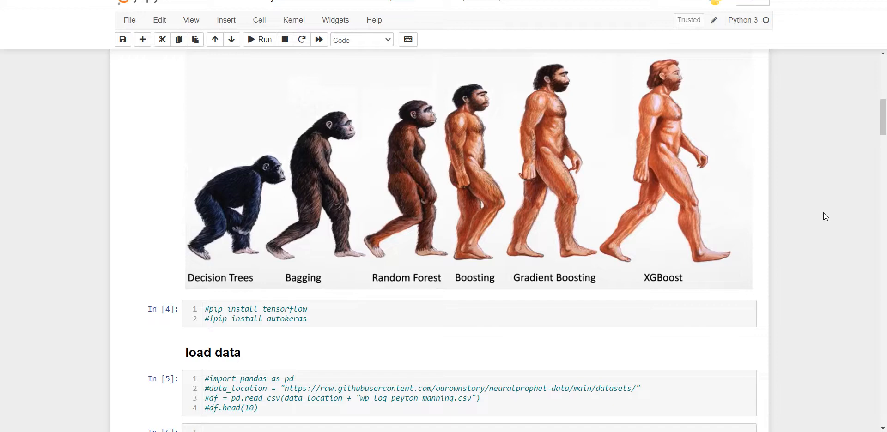
Scroll through the Excel sensor-data loading and 2491-row output to the plot-data preview section
scroll("down", 3)
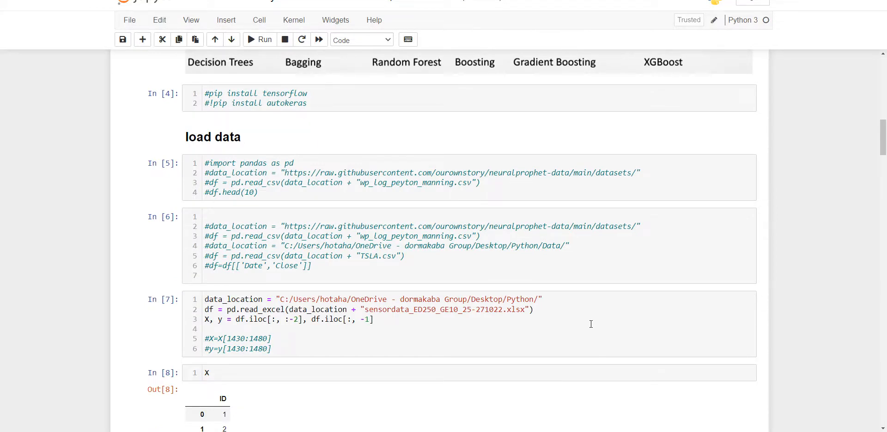
scroll("down", 3)
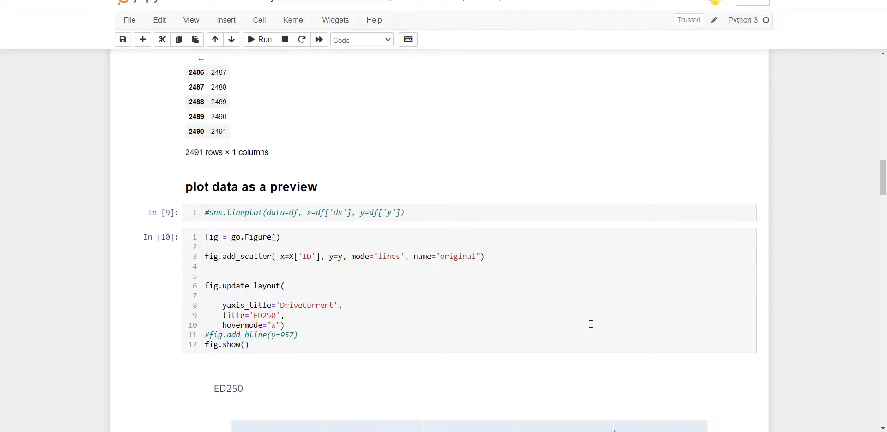
Scroll past the ED250 DriveCurrent chart to the XGBoost training and RMSE 0.12 / MSE 0.01 results
scroll("down", 3)
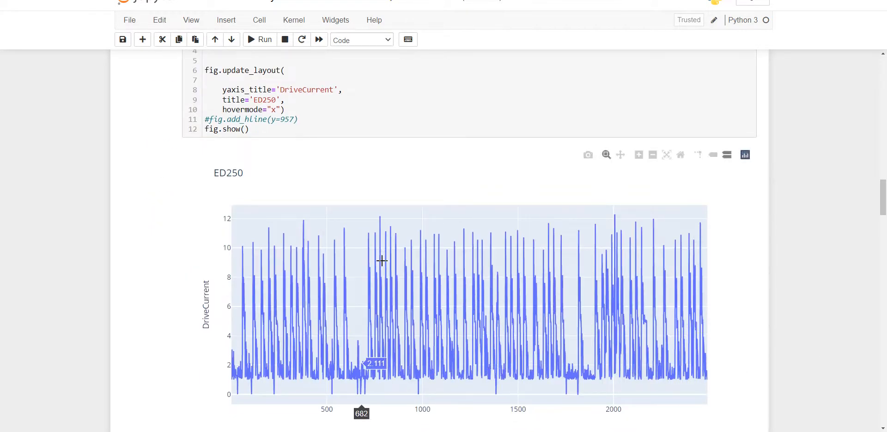
mouse_move(355, 213)
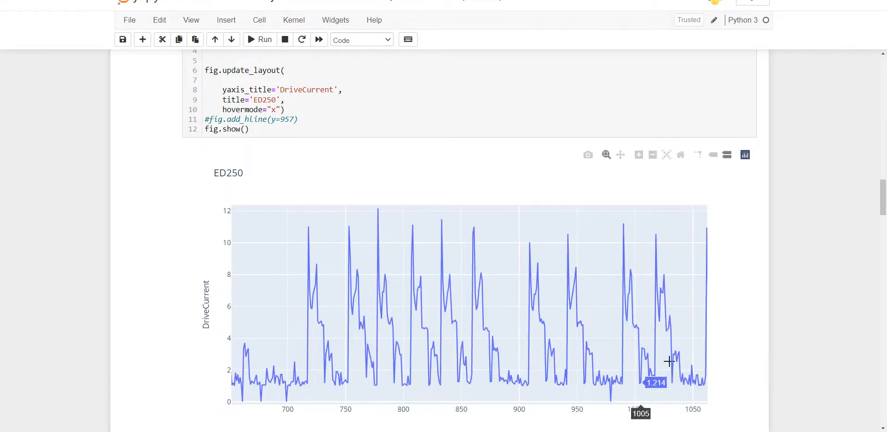
mouse_move(795, 373)
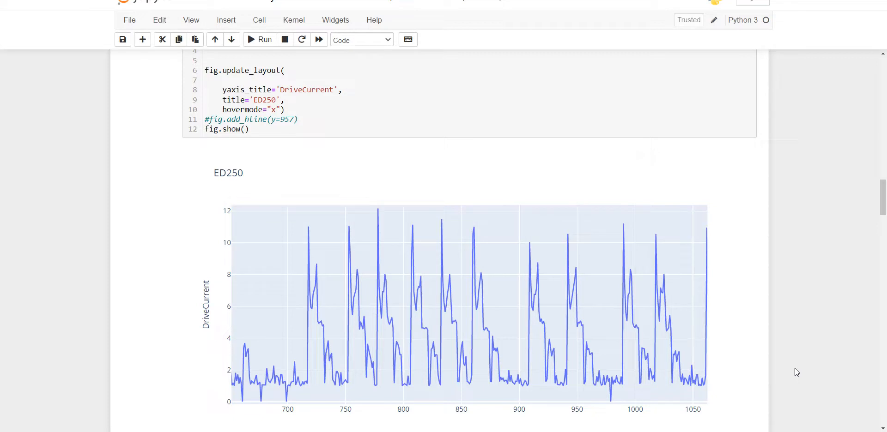
mouse_move(295, 288)
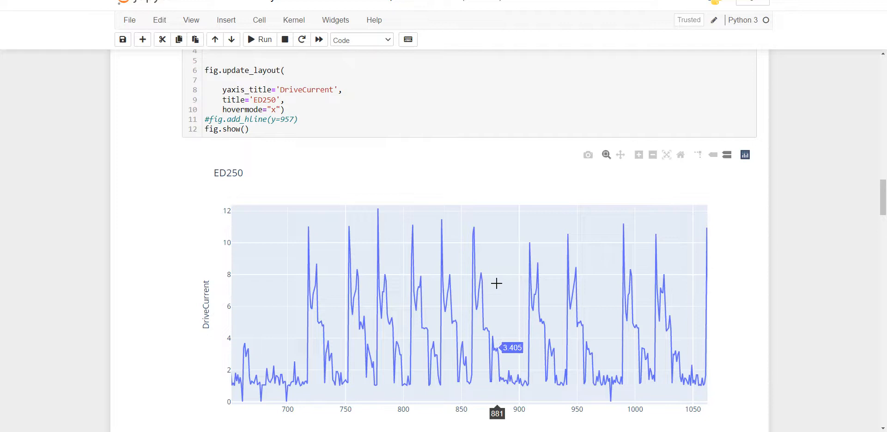
mouse_move(536, 372)
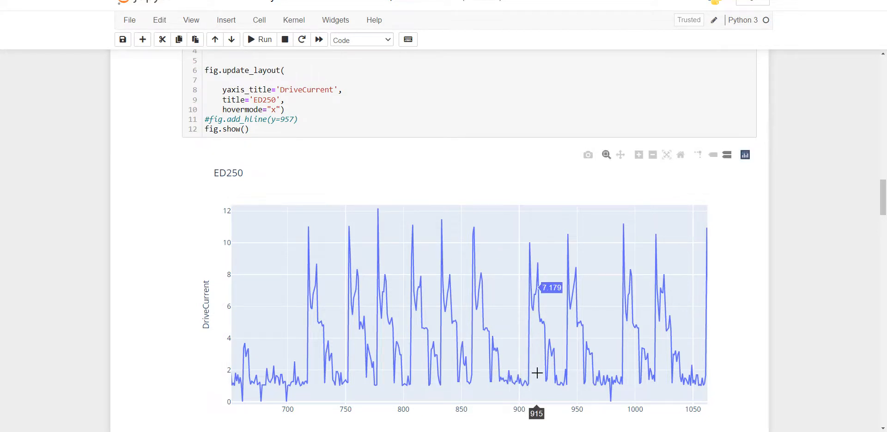
scroll("down", 3)
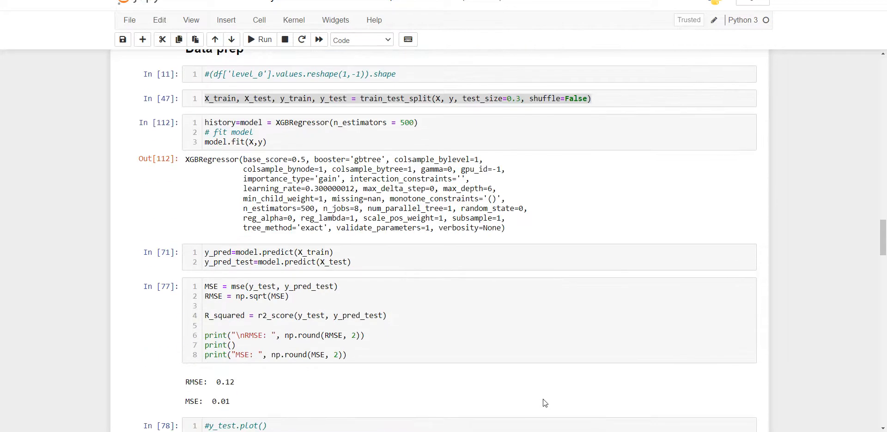
Scroll to the Data prep XGBRegressor fit, its error metrics and the prediction-plot figure cell
scroll("up", 3)
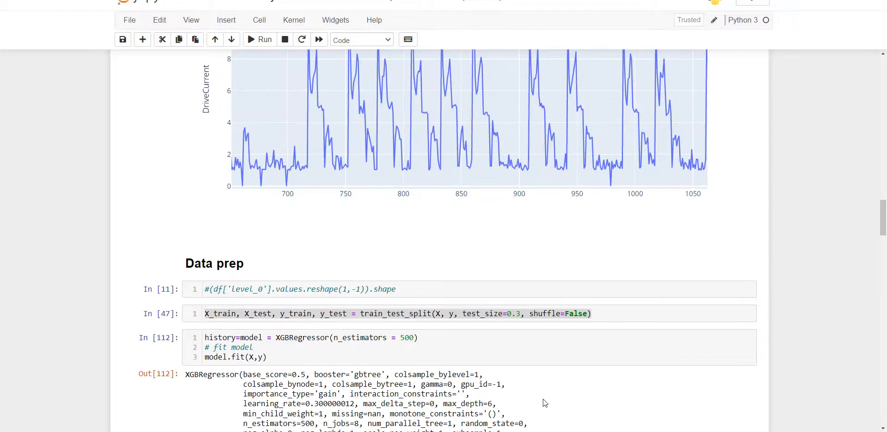
mouse_move(535, 394)
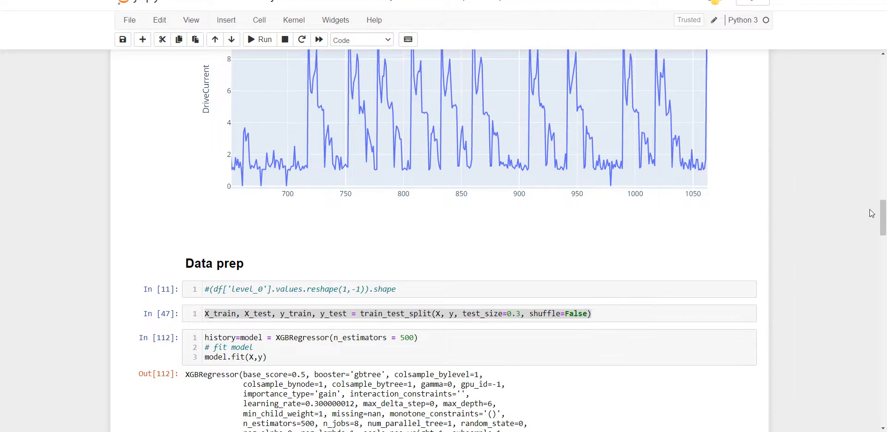
scroll("down", 3)
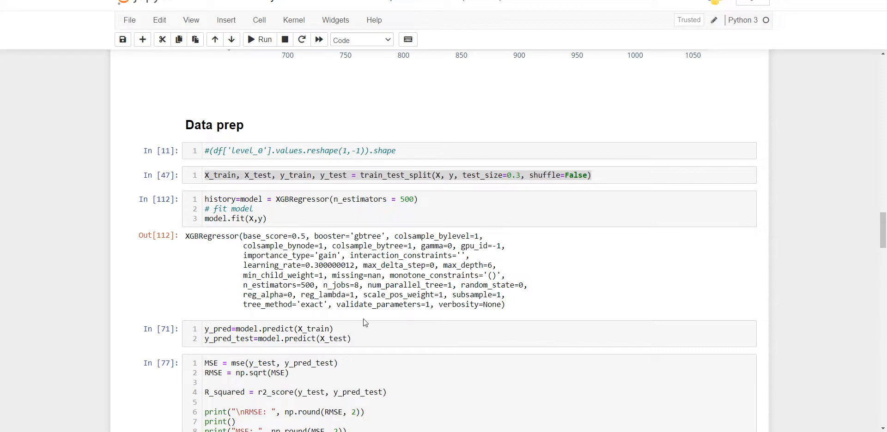
mouse_move(362, 324)
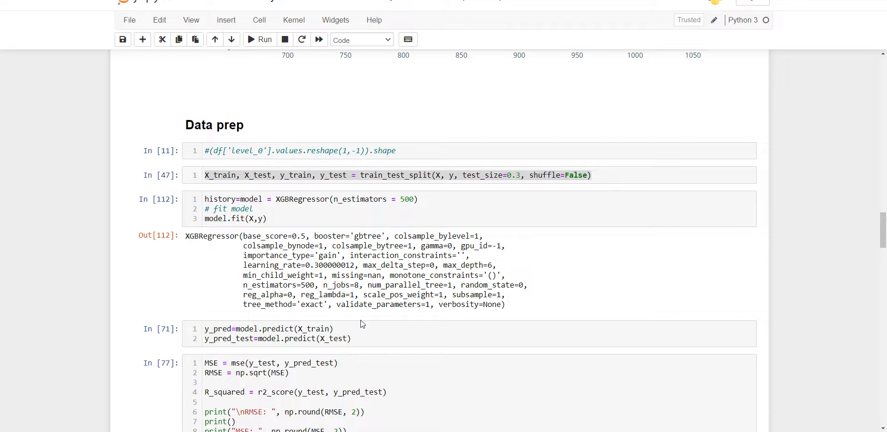
mouse_move(362, 319)
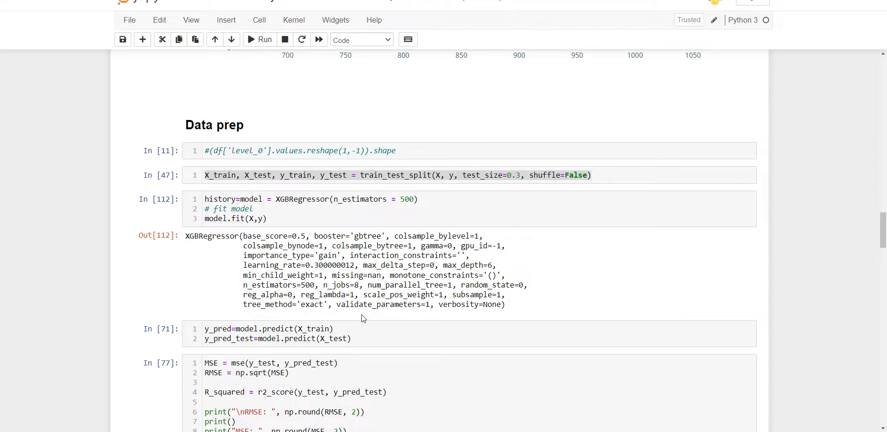
mouse_move(454, 305)
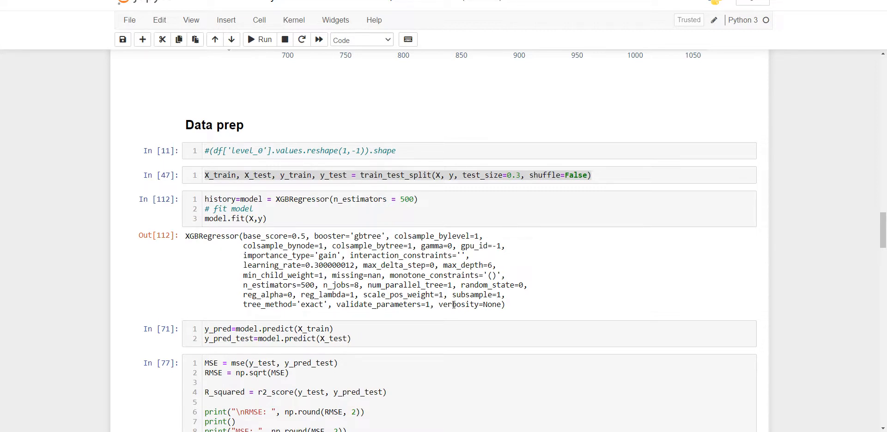
mouse_move(395, 286)
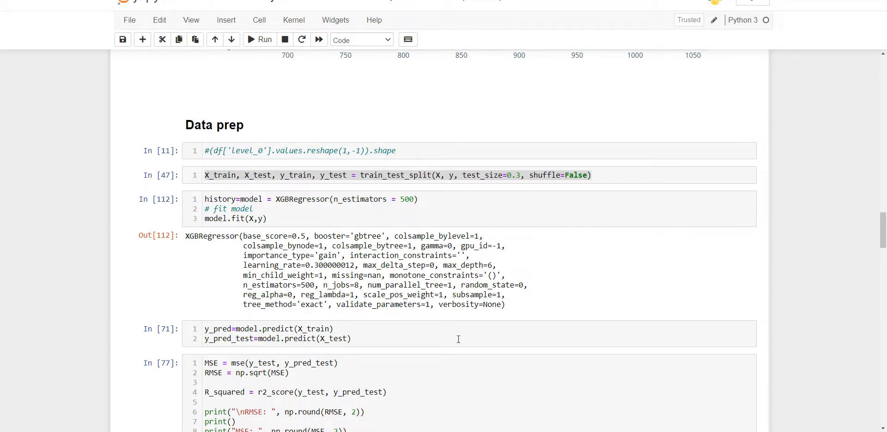
scroll("down", 3)
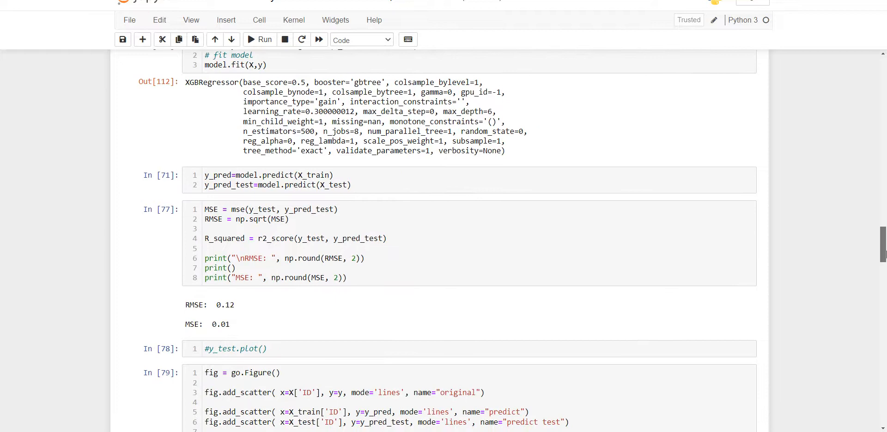
Scroll past the RMSE output to cell 79's figure layout with the ED250 title and DriveCurrent axis
scroll("down", 3)
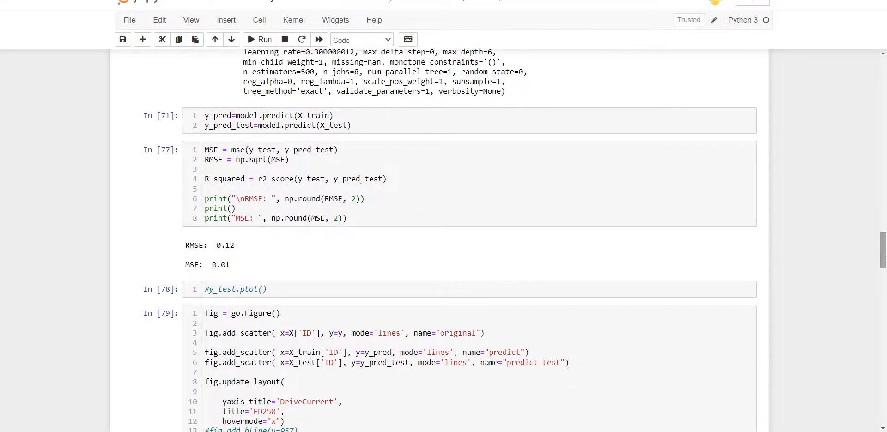
mouse_move(346, 255)
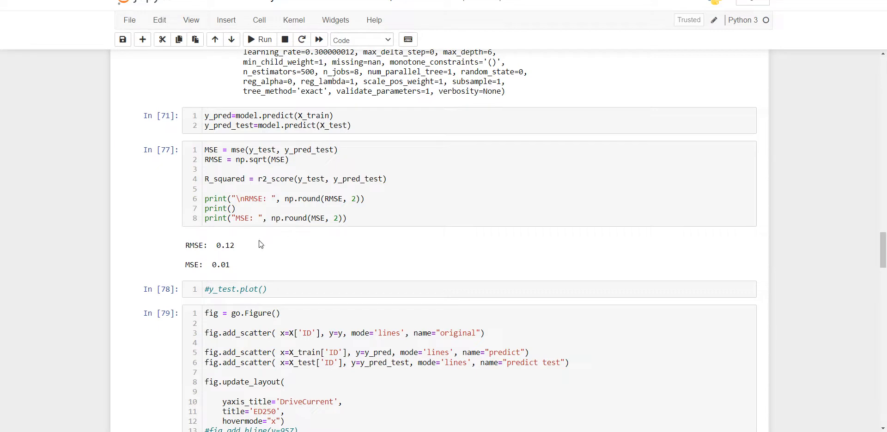
mouse_move(260, 249)
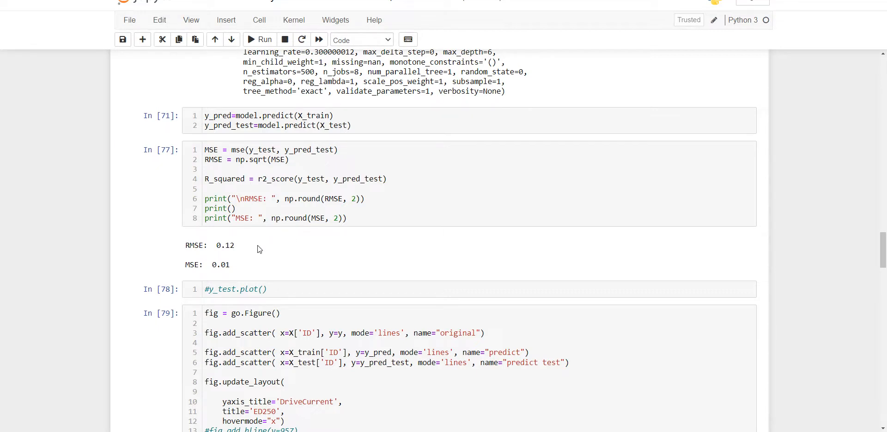
mouse_move(345, 278)
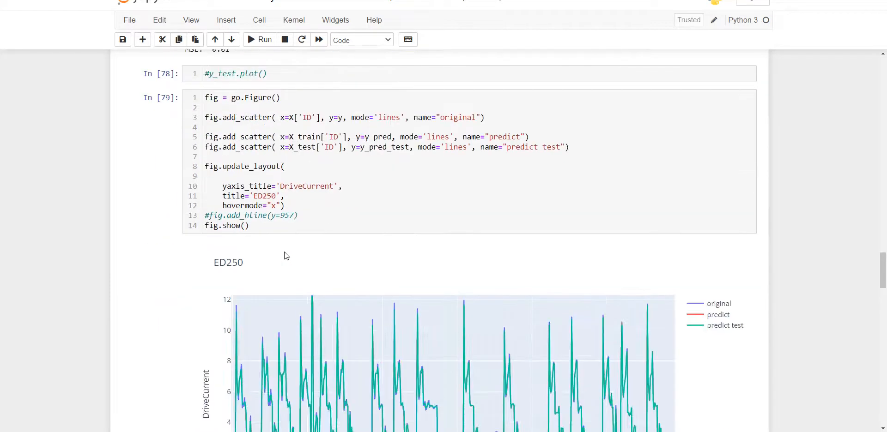
Box-zoom the ED250 prediction chart into the test readings to compare predicted and original drive current
scroll("down", 3)
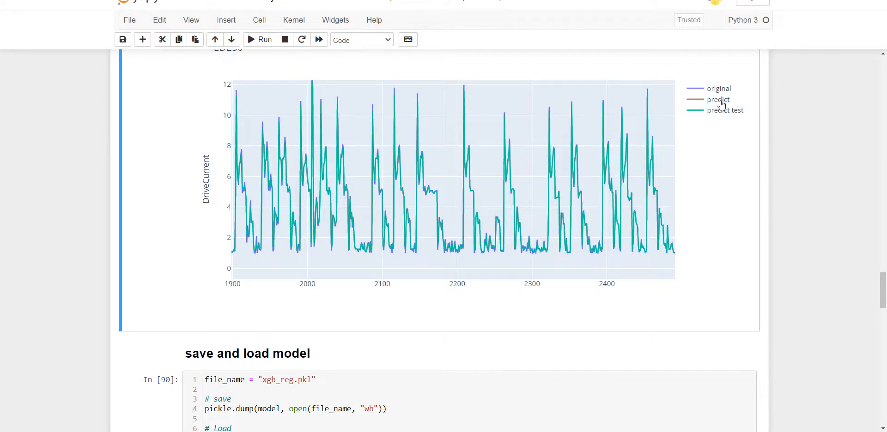
mouse_move(735, 192)
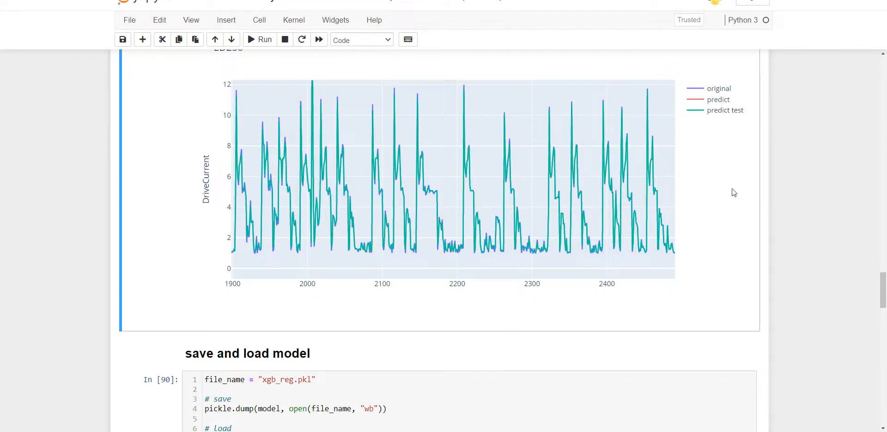
left_click_drag(536, 95, 599, 275)
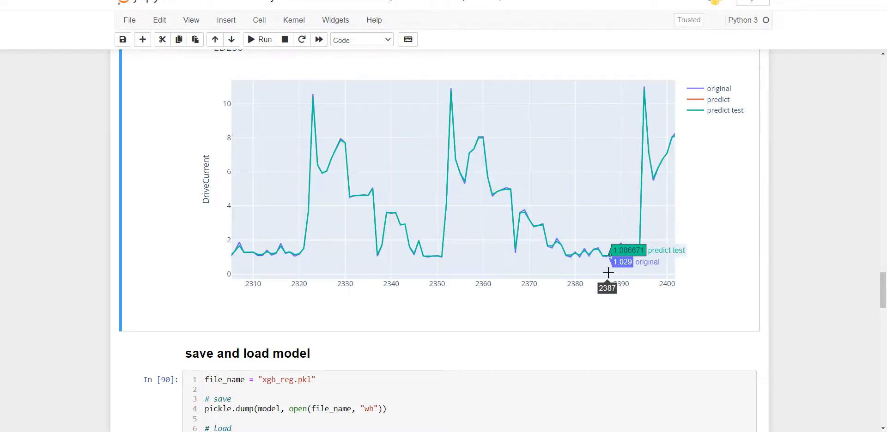
scroll("up", 3)
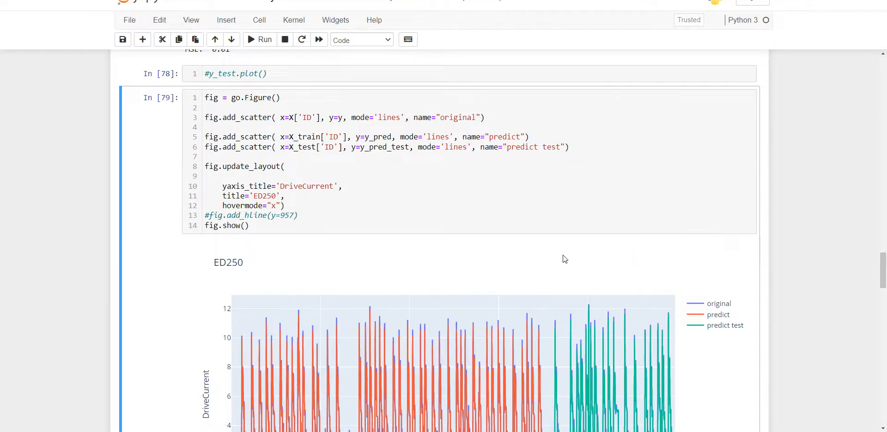
scroll("down", 3)
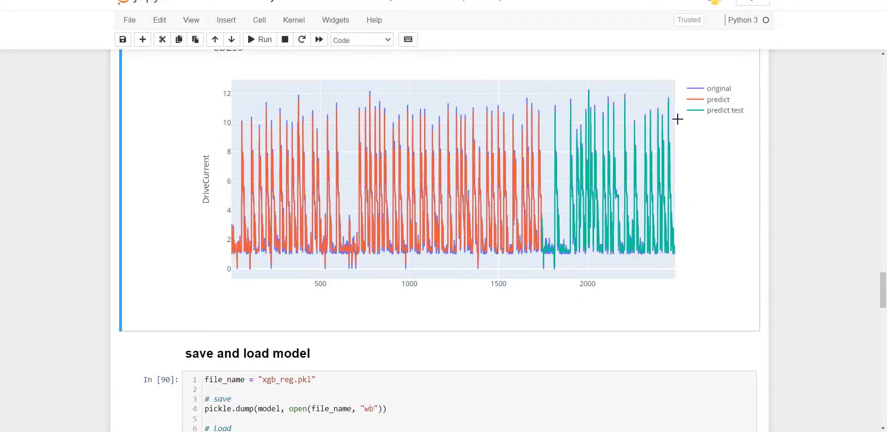
mouse_move(546, 124)
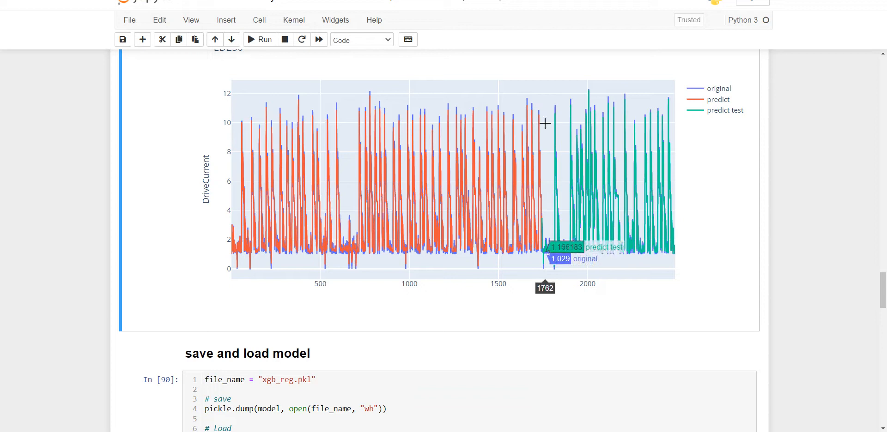
mouse_move(567, 91)
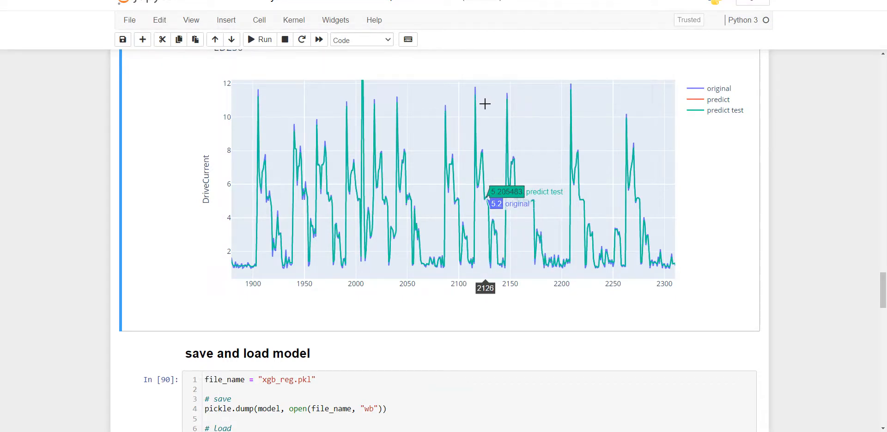
Scroll past the save-and-load-model cell to the anomaly cells flagging forecast errors of at least 0.3
scroll("down", 3)
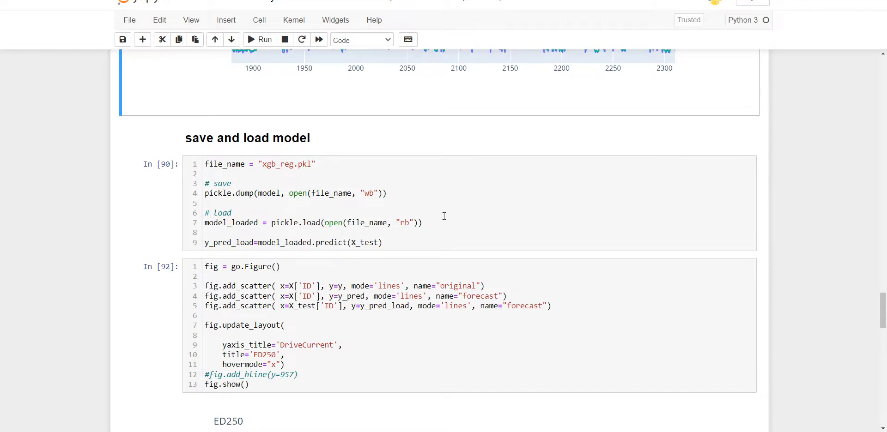
mouse_move(362, 193)
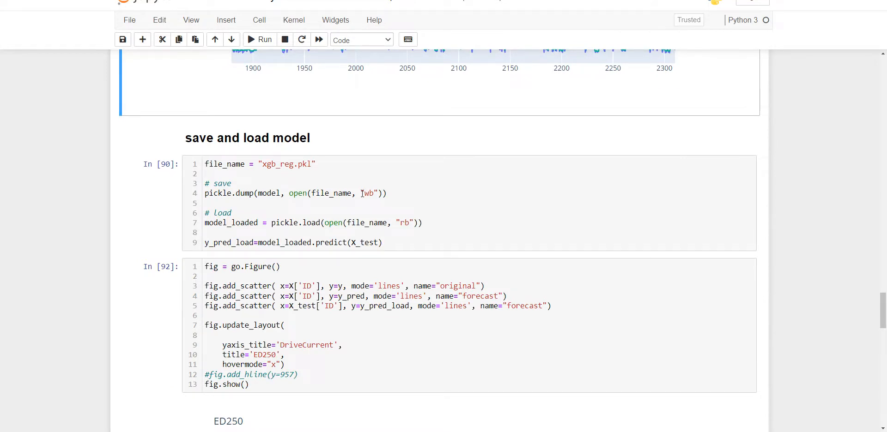
scroll("down", 3)
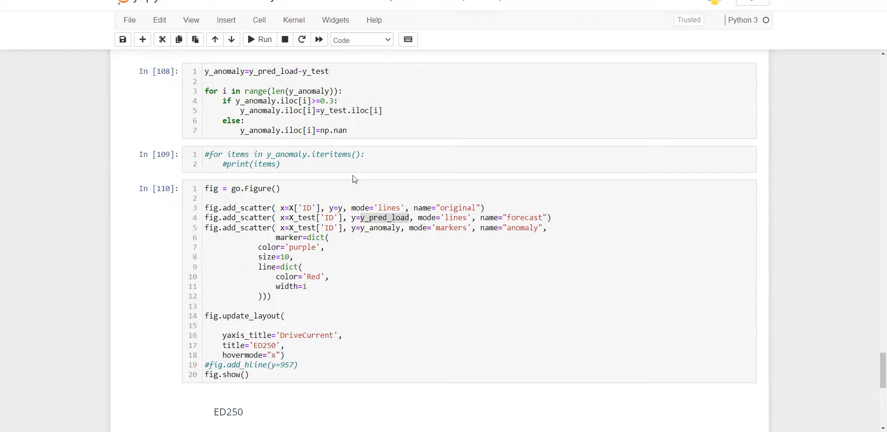
left_click(390, 102)
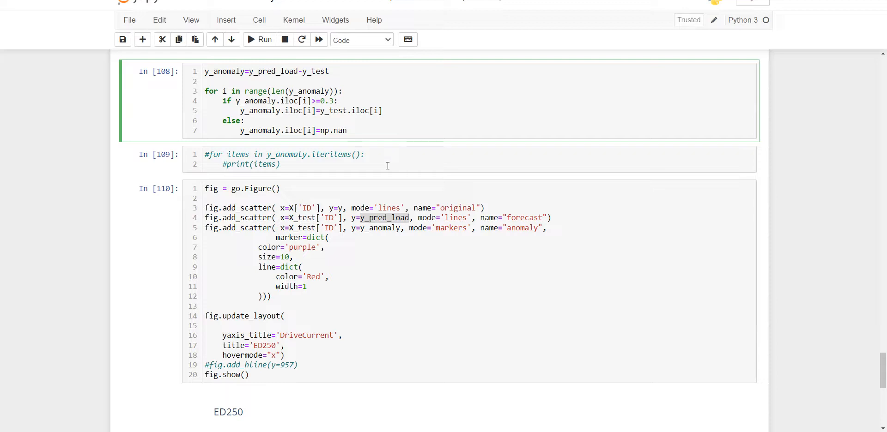
mouse_move(280, 85)
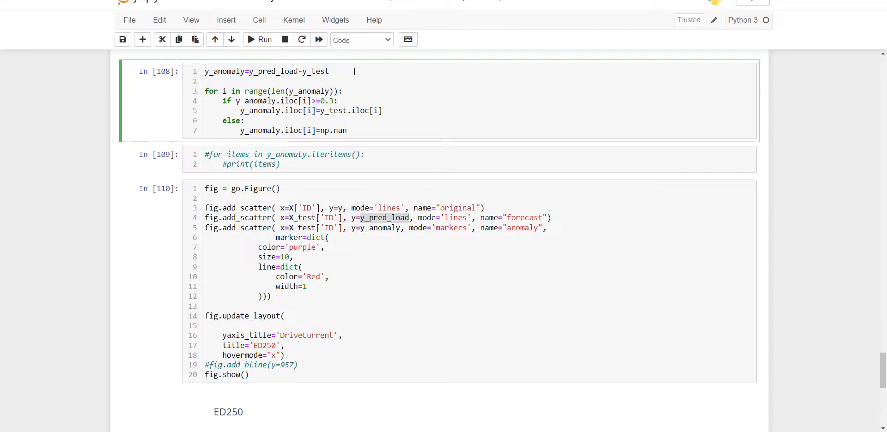
mouse_move(388, 129)
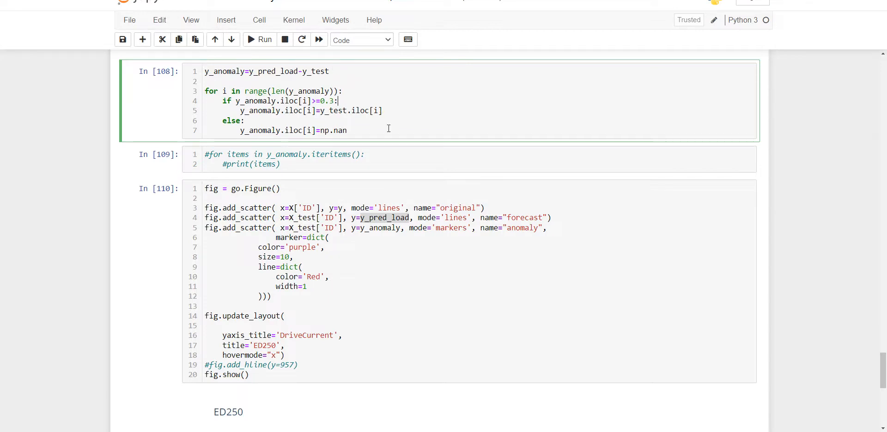
Scroll down to the ED250 anomaly chart marking flagged readings on the original and forecast lines
scroll("down", 3)
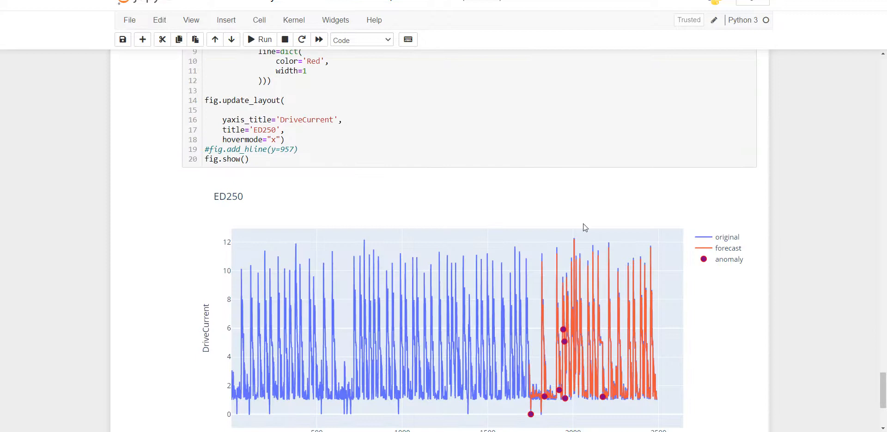
mouse_move(723, 301)
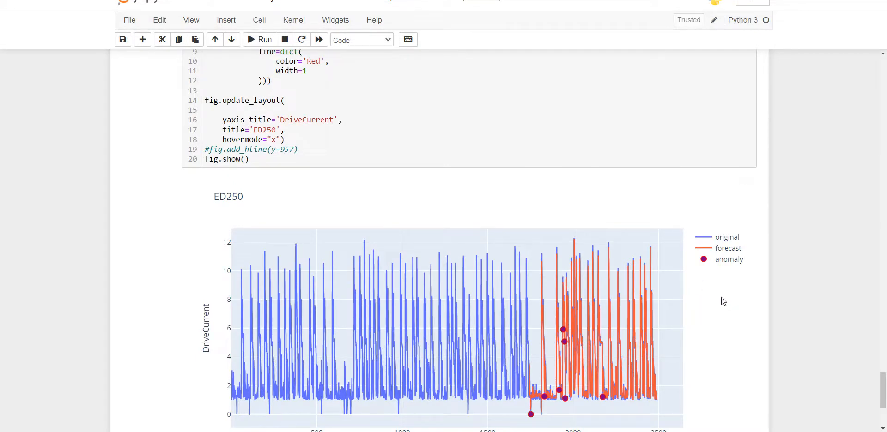
scroll("down", 3)
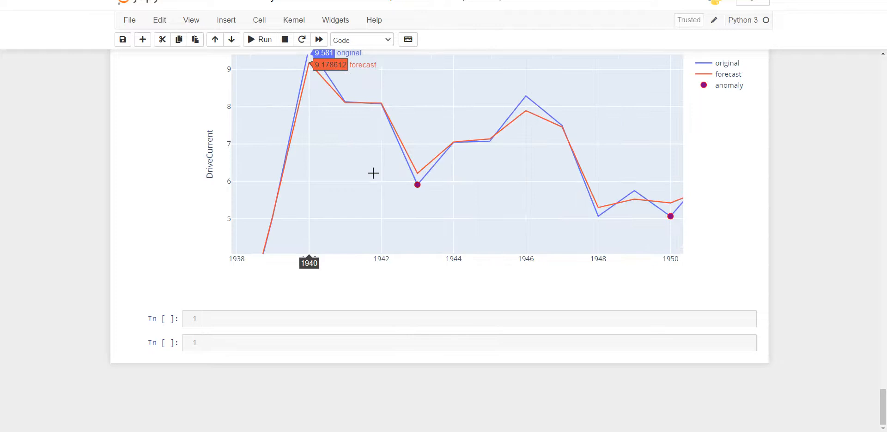
mouse_move(492, 154)
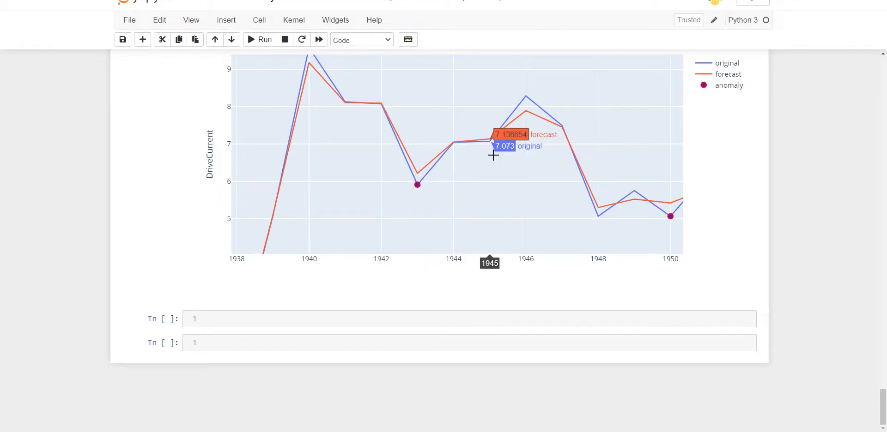
mouse_move(529, 220)
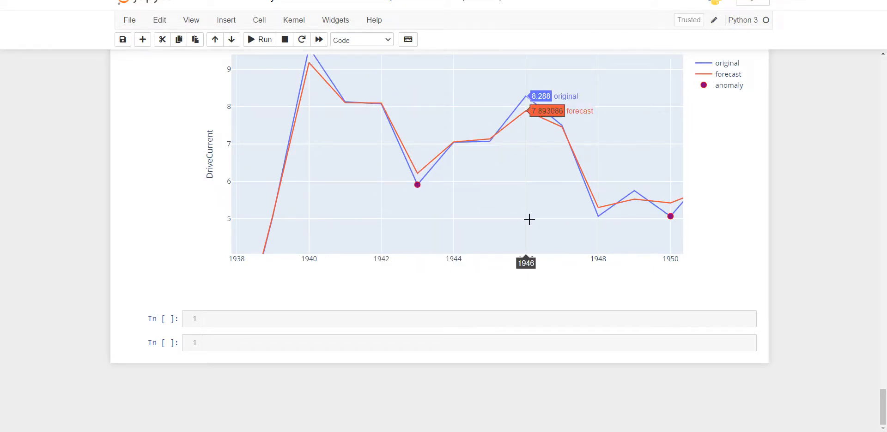
mouse_move(414, 181)
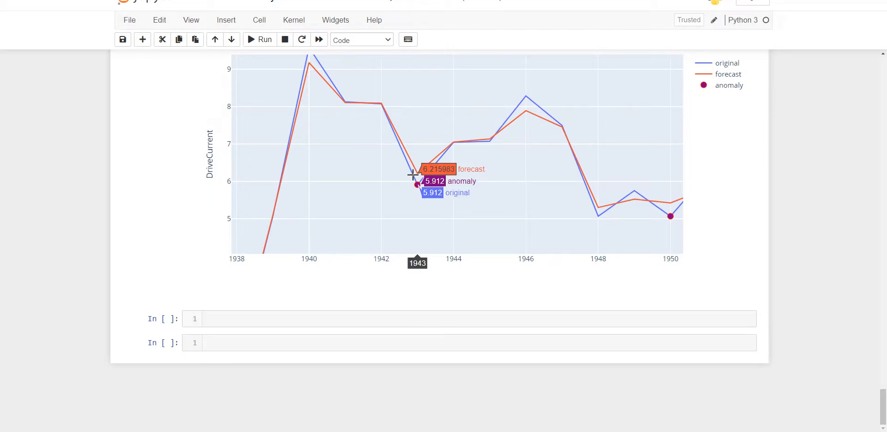
mouse_move(671, 191)
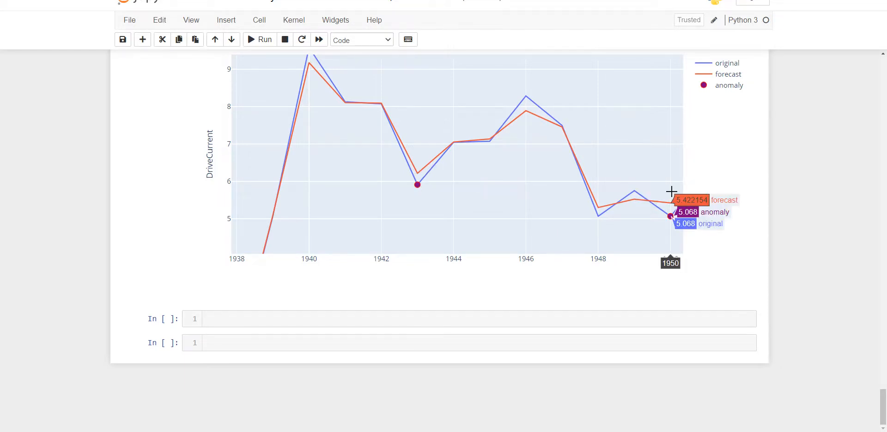
mouse_move(802, 241)
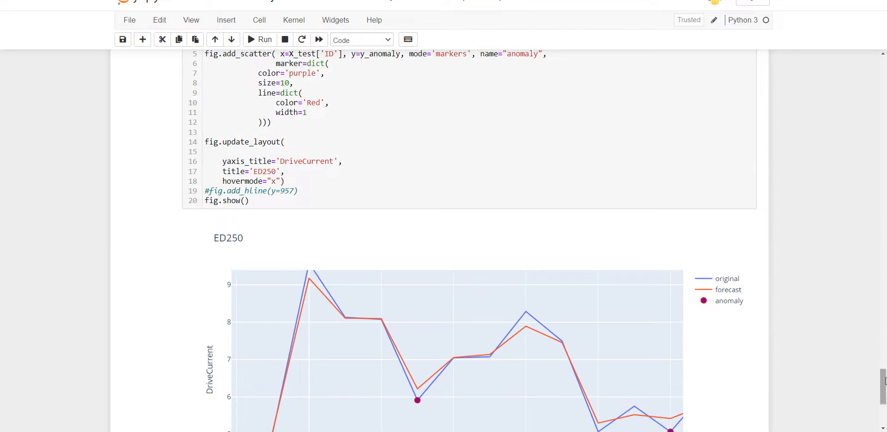
Scroll through the ARIMA Data prep y series to the ARIMA(1,0,0) fit and its SARIMAX summary
scroll("down", 3)
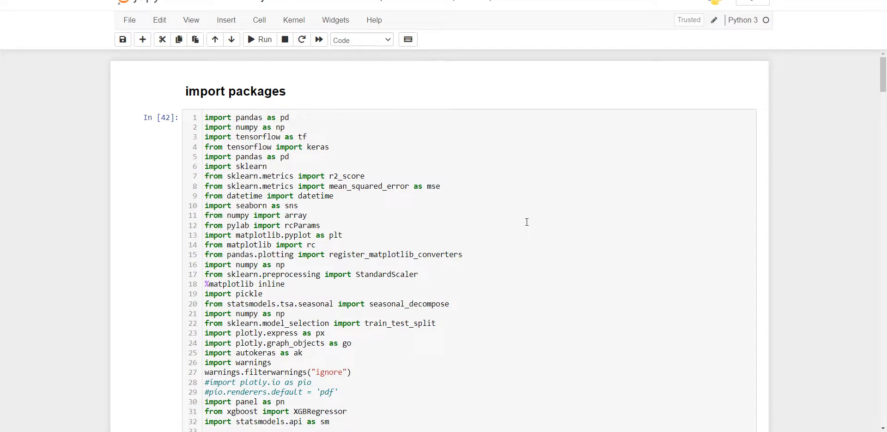
mouse_move(390, 136)
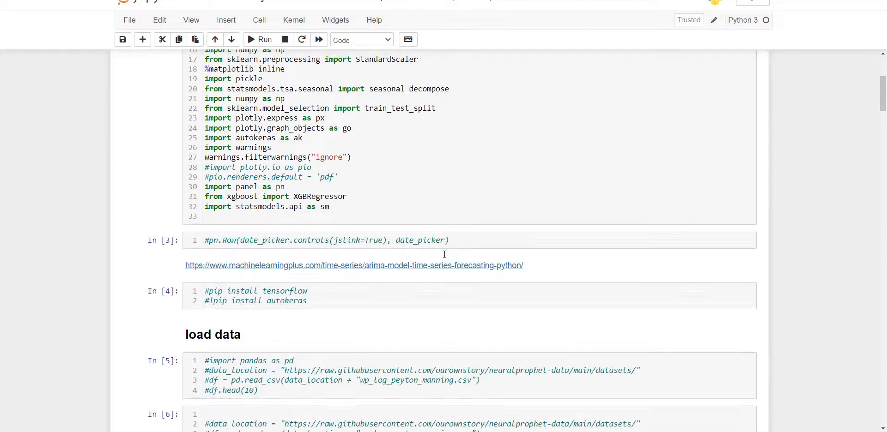
scroll("down", 3)
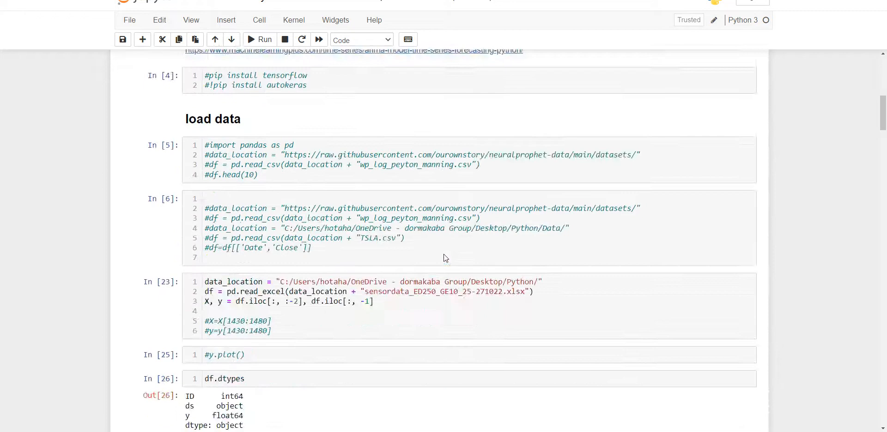
scroll("down", 3)
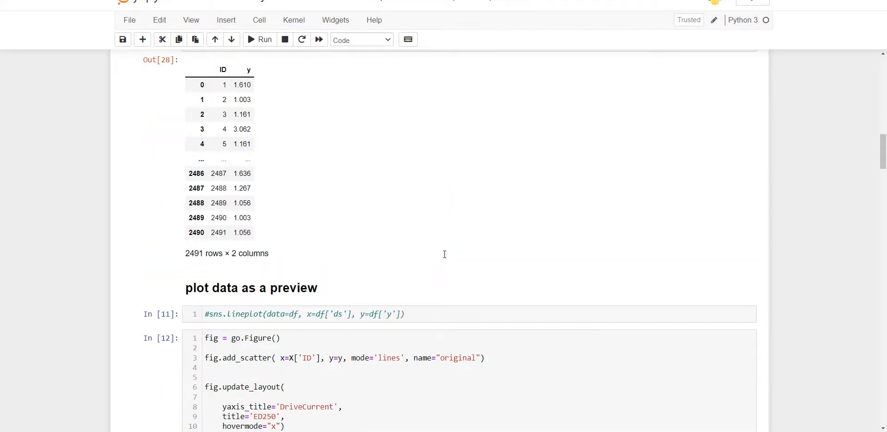
scroll("down", 3)
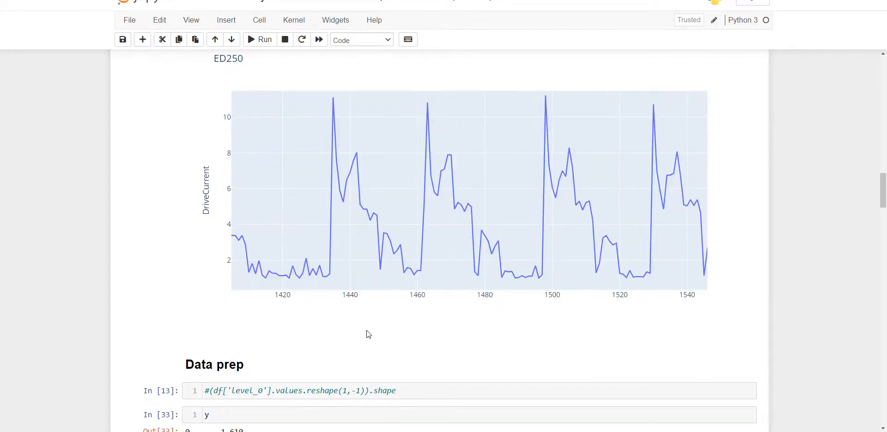
scroll("down", 3)
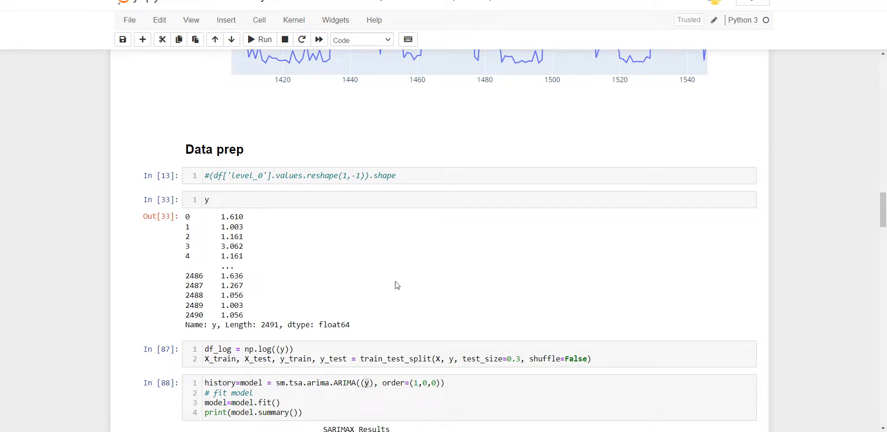
mouse_move(398, 280)
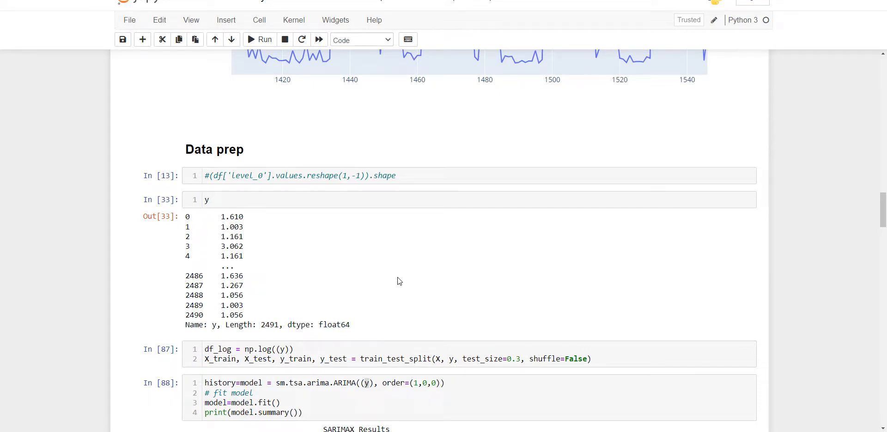
mouse_move(402, 321)
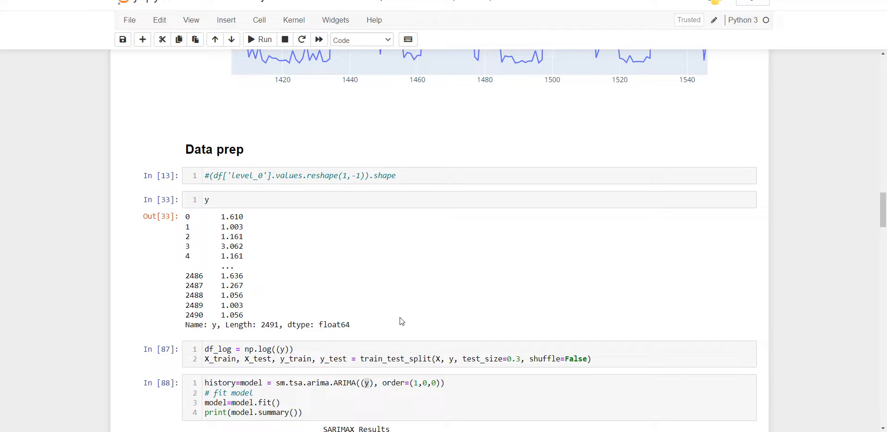
mouse_move(396, 330)
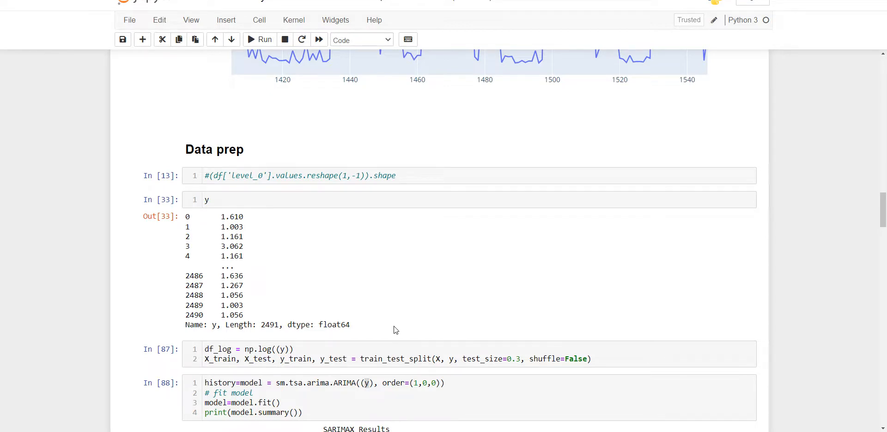
scroll("down", 3)
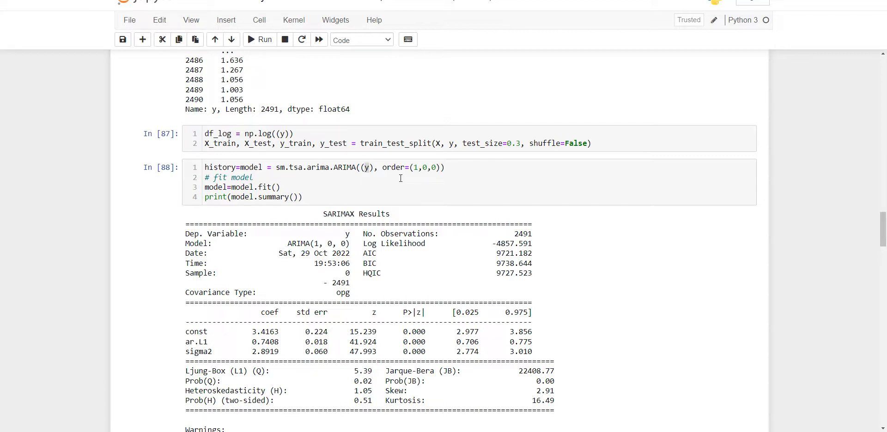
mouse_move(546, 187)
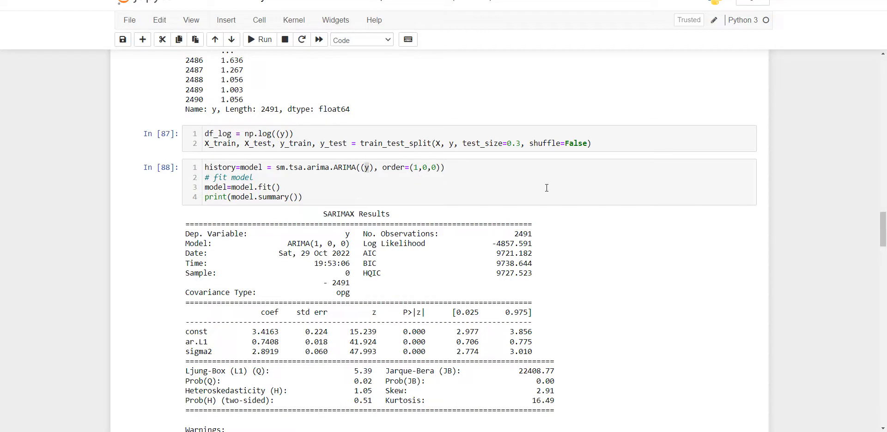
Scroll through the SARIMAX summary and covariance warning to the in-sample prediction cell
scroll("down", 3)
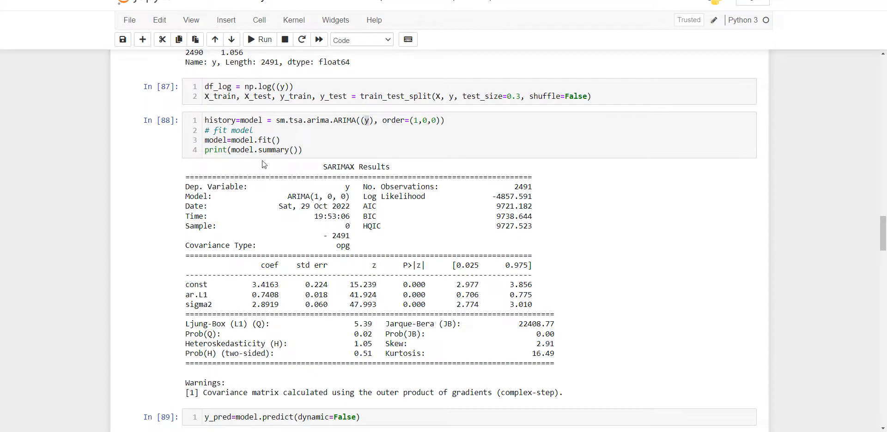
mouse_move(304, 265)
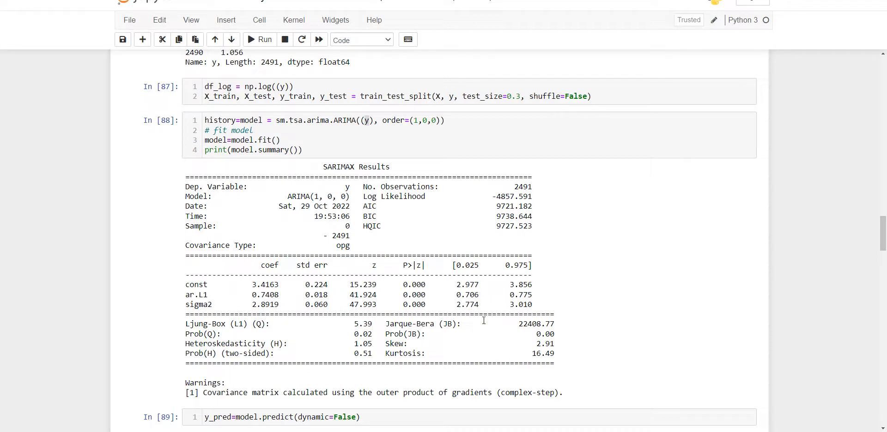
mouse_move(301, 364)
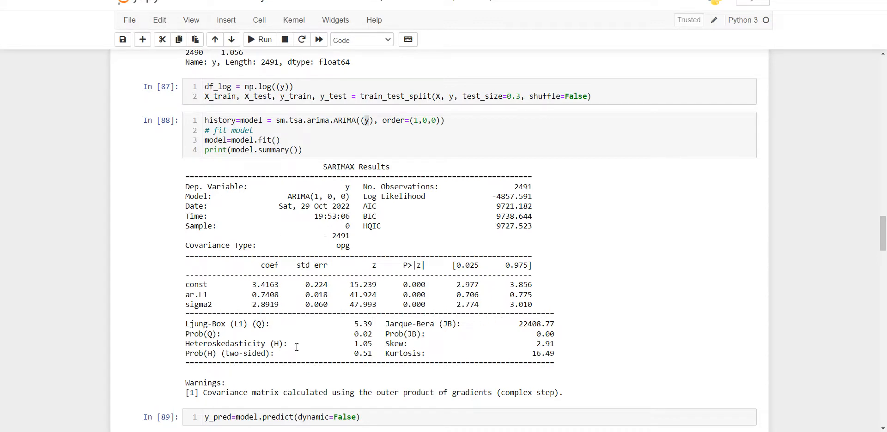
mouse_move(453, 387)
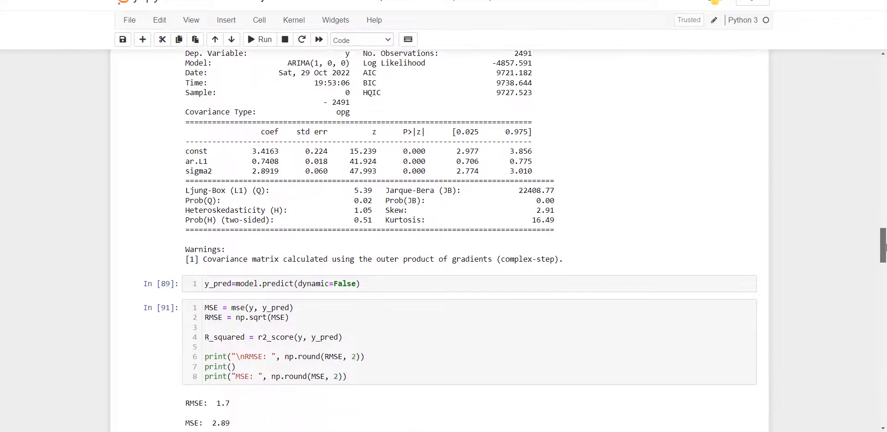
Review the earlier anomaly plot and XGBRegressor cells, then return to the ARIMA(1,0,0) fit and SARIMAX summary
scroll("down", 3)
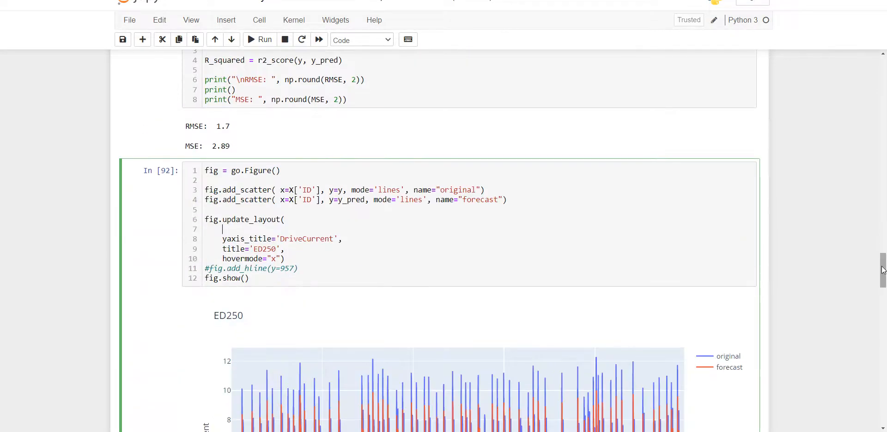
mouse_move(231, 132)
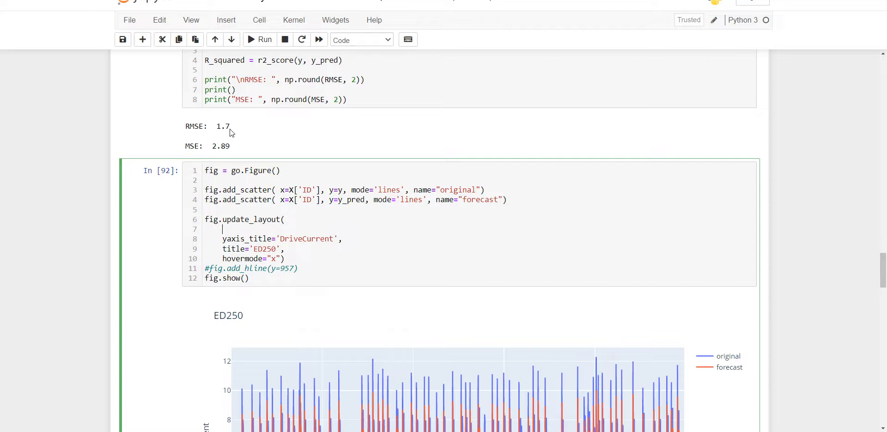
mouse_move(256, 158)
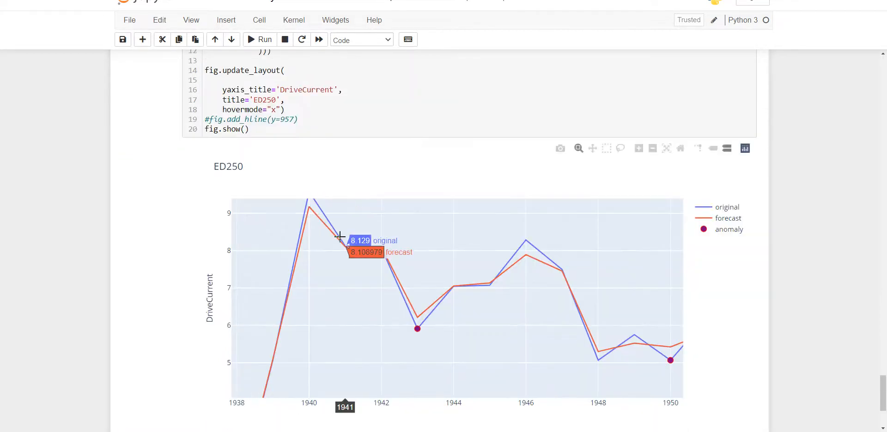
left_click(263, 39)
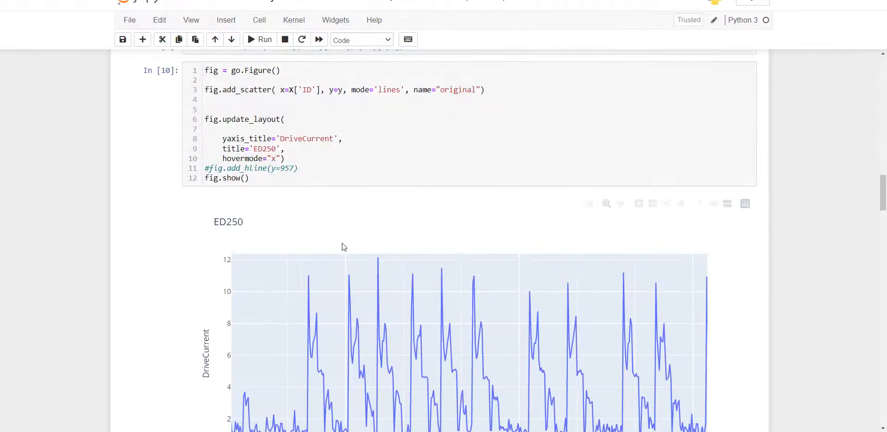
scroll("down", 3)
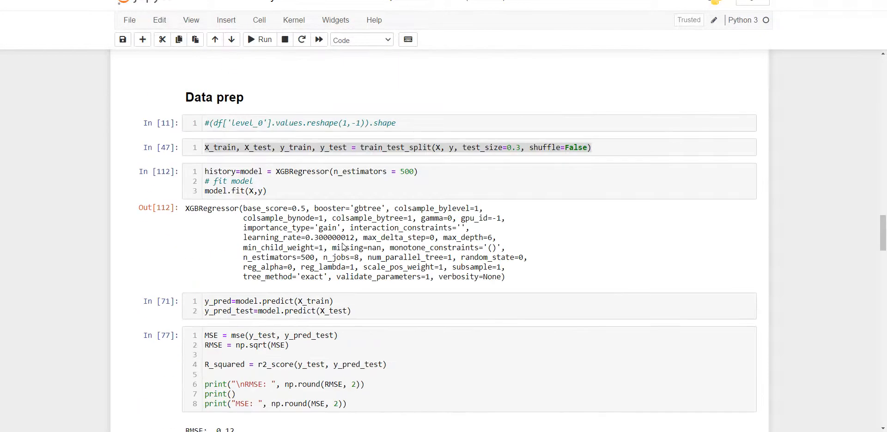
scroll("down", 3)
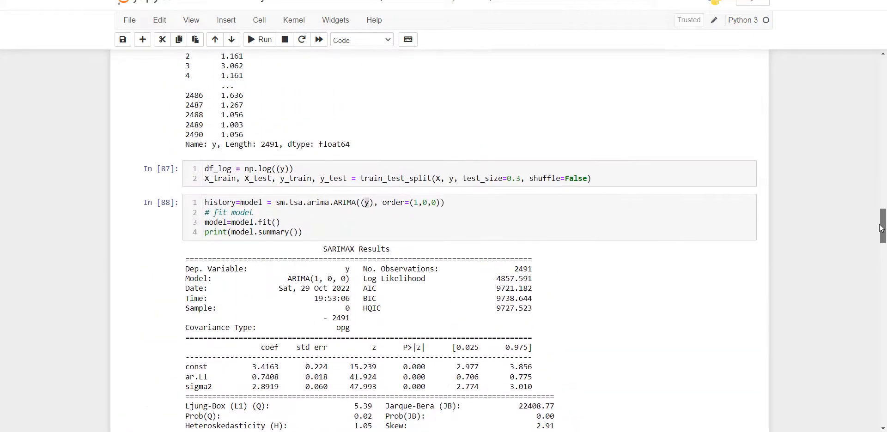
Zoom the cell 92 ED250 original-vs-forecast chart into the ID range around 1650–1760
scroll("down", 3)
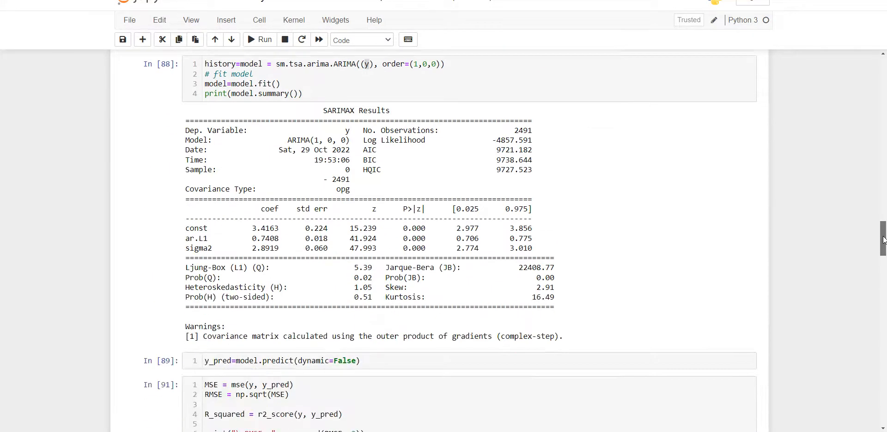
scroll("down", 3)
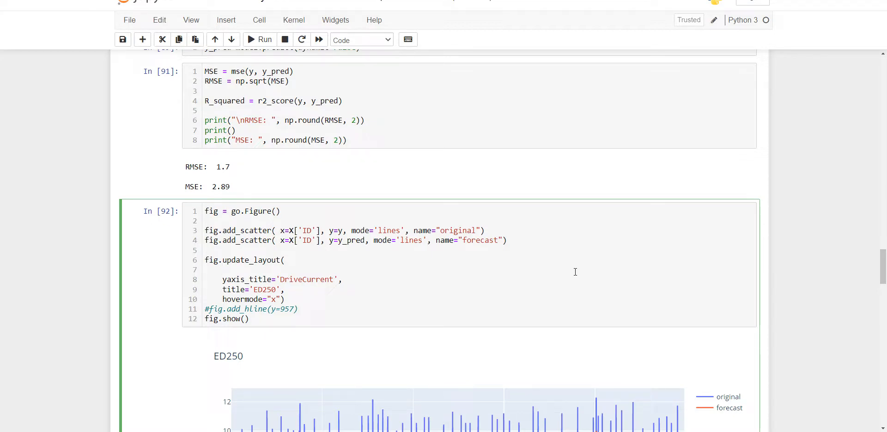
scroll("down", 3)
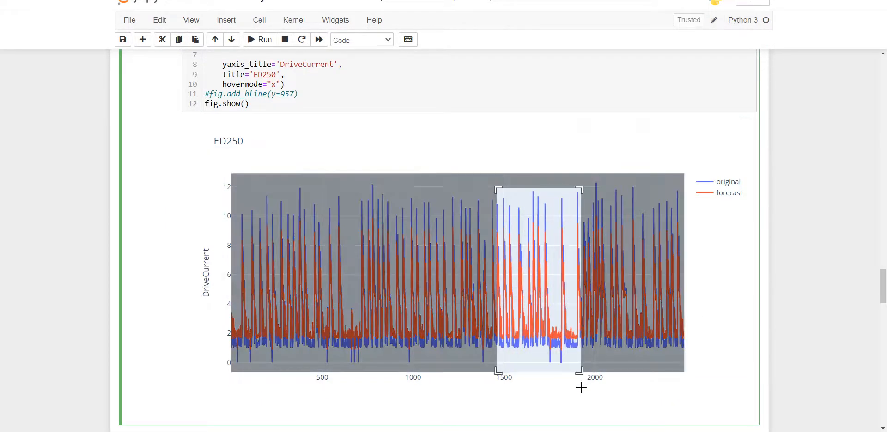
left_click_drag(497, 190, 581, 372)
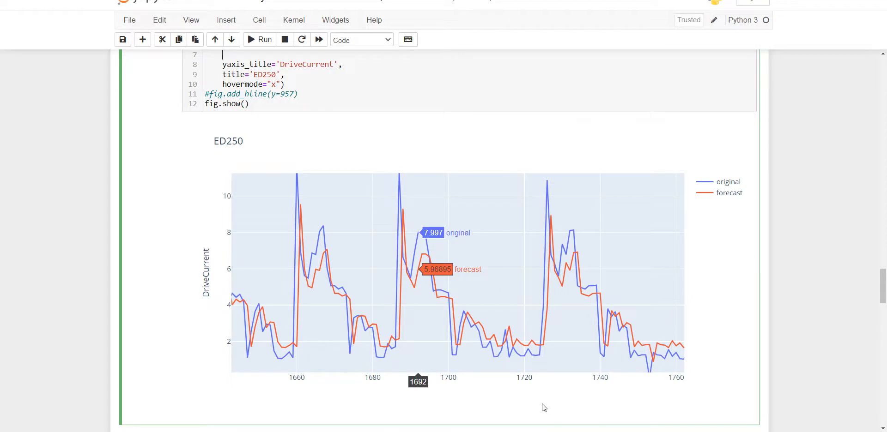
mouse_move(536, 406)
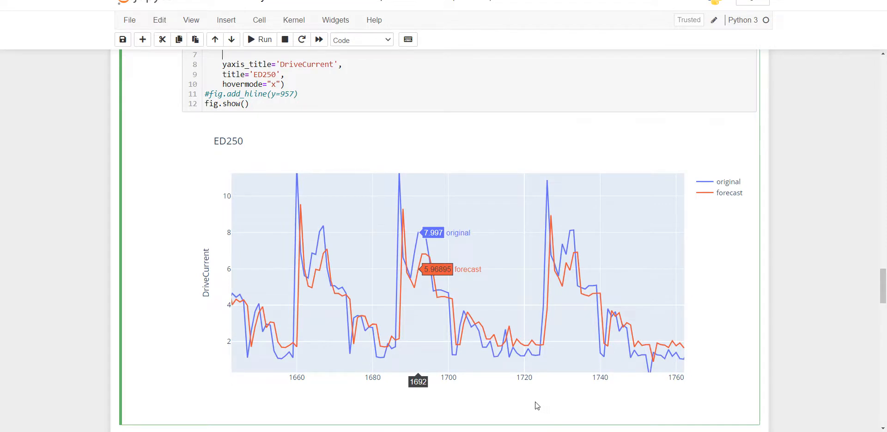
mouse_move(293, 178)
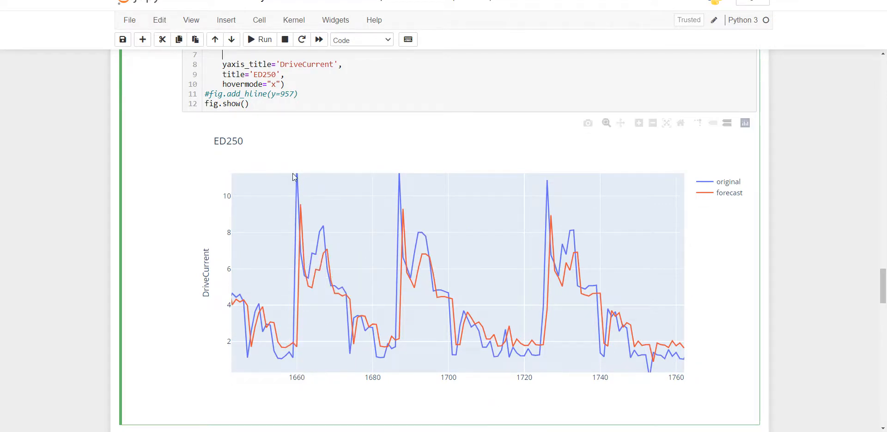
mouse_move(304, 201)
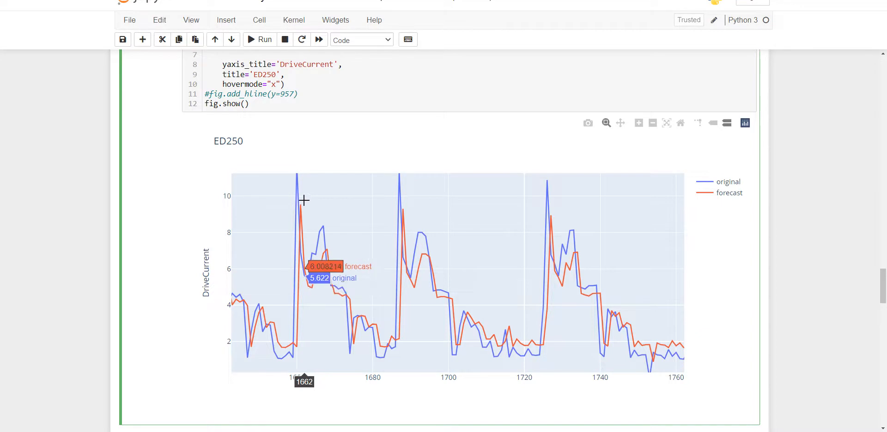
scroll("down", 3)
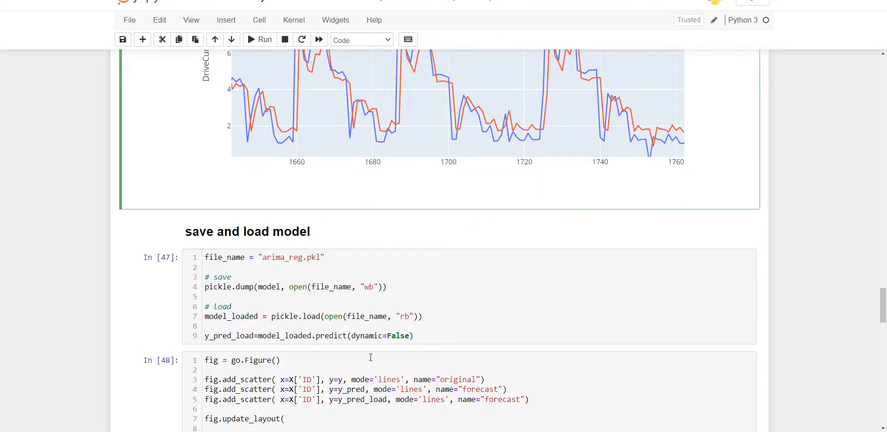
Scroll past the save-and-load model section to the ARIMA ED250 anomaly chart with purple markers
scroll("down", 3)
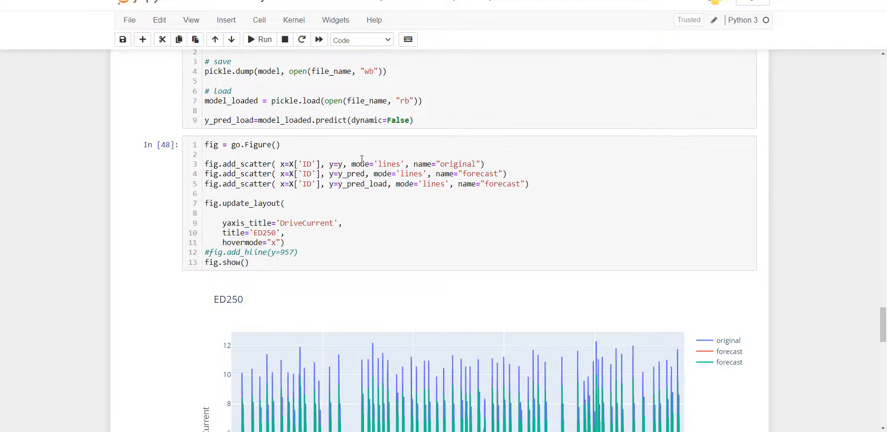
scroll("down", 3)
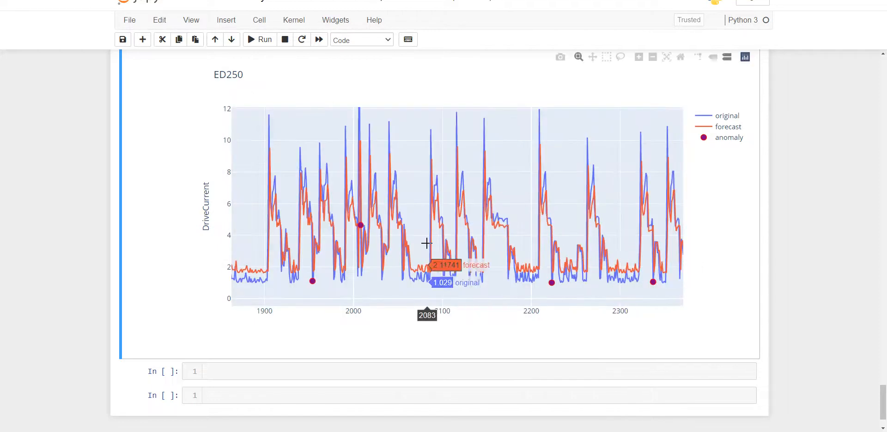
mouse_move(541, 286)
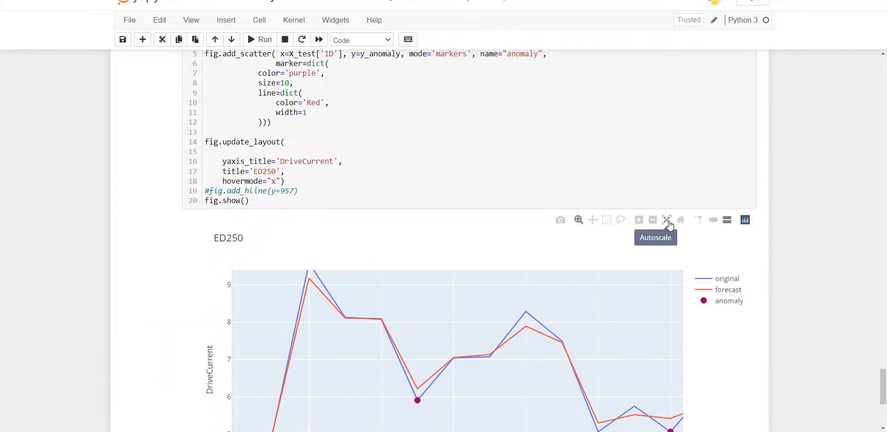
Autoscale the anomaly chart, then zoom into the forecast stretch around IDs 1820–2330 with its flagged points
left_click(668, 220)
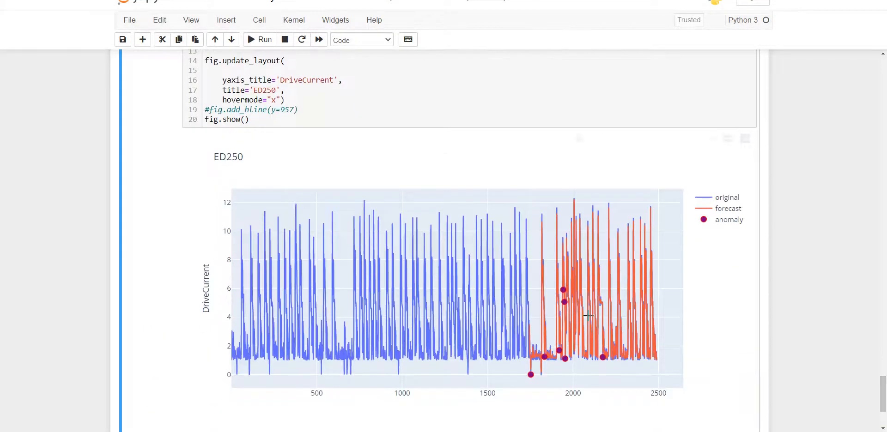
left_click_drag(541, 208, 587, 276)
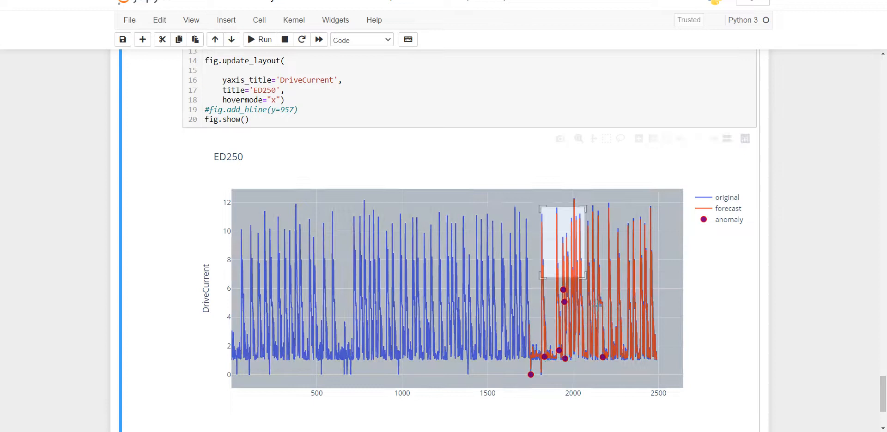
left_click_drag(540, 209, 586, 272)
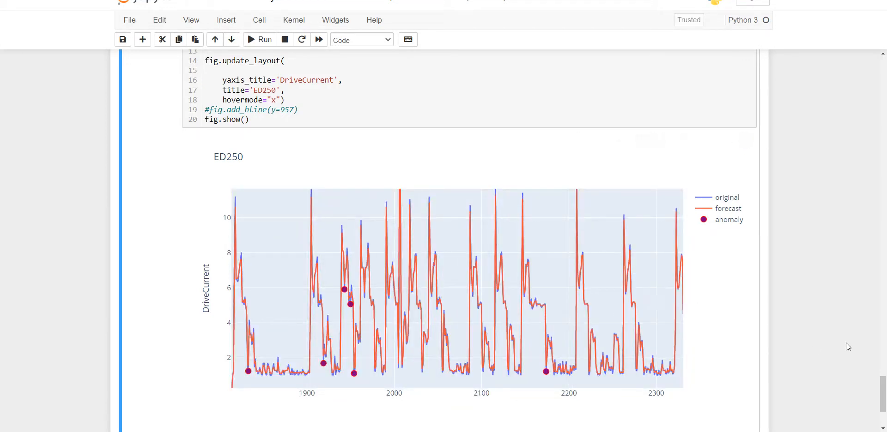